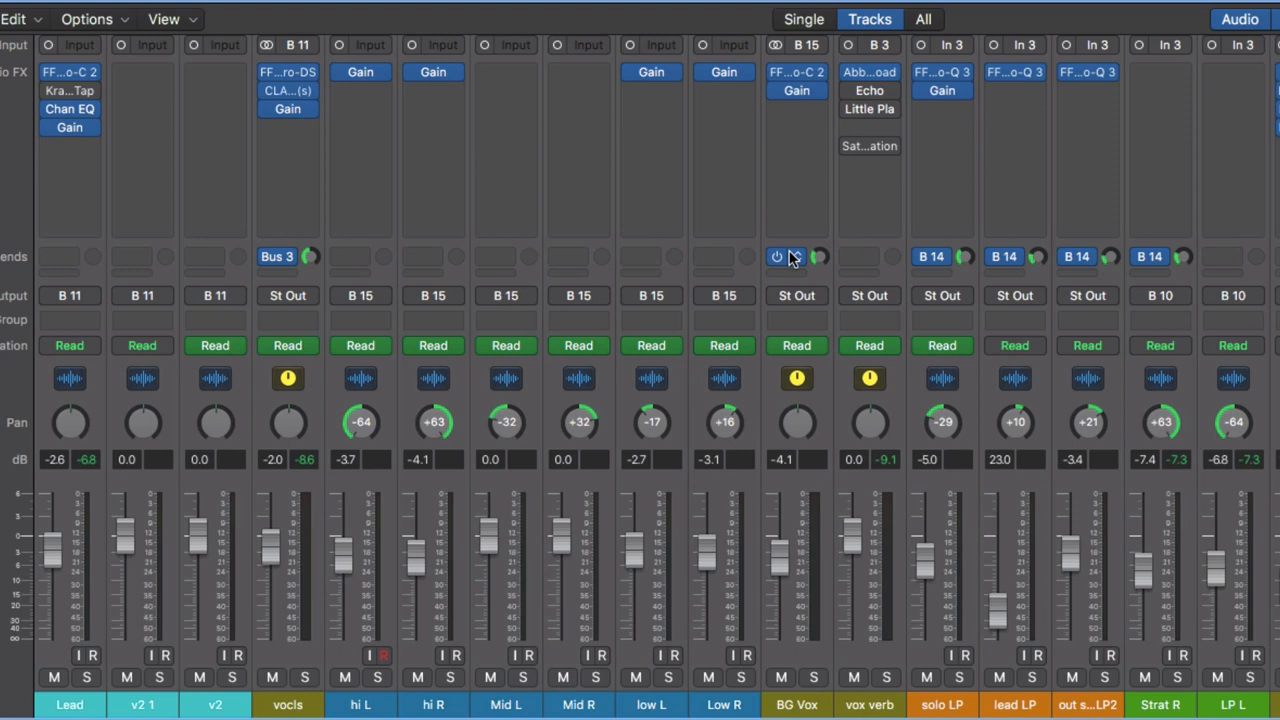
Step: Raise the BG Vox channel's Bus 3 reverb send level
left_click(785, 257)
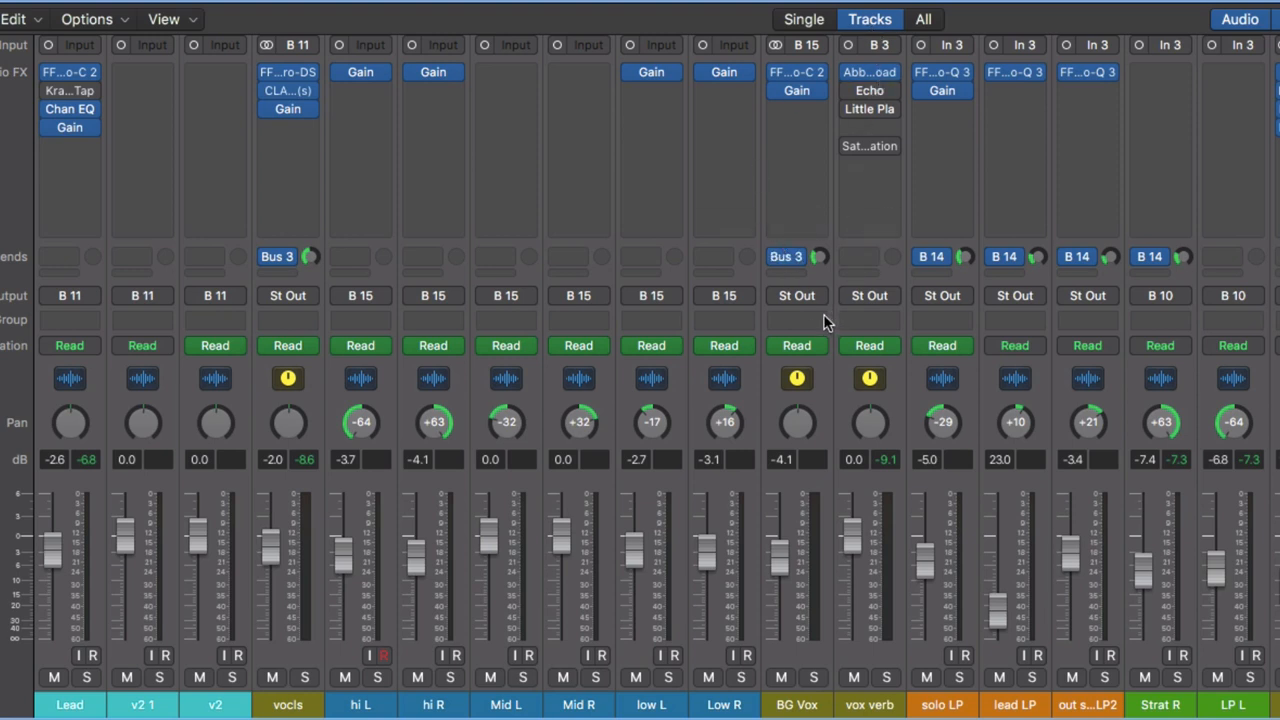
mouse_move(826, 320)
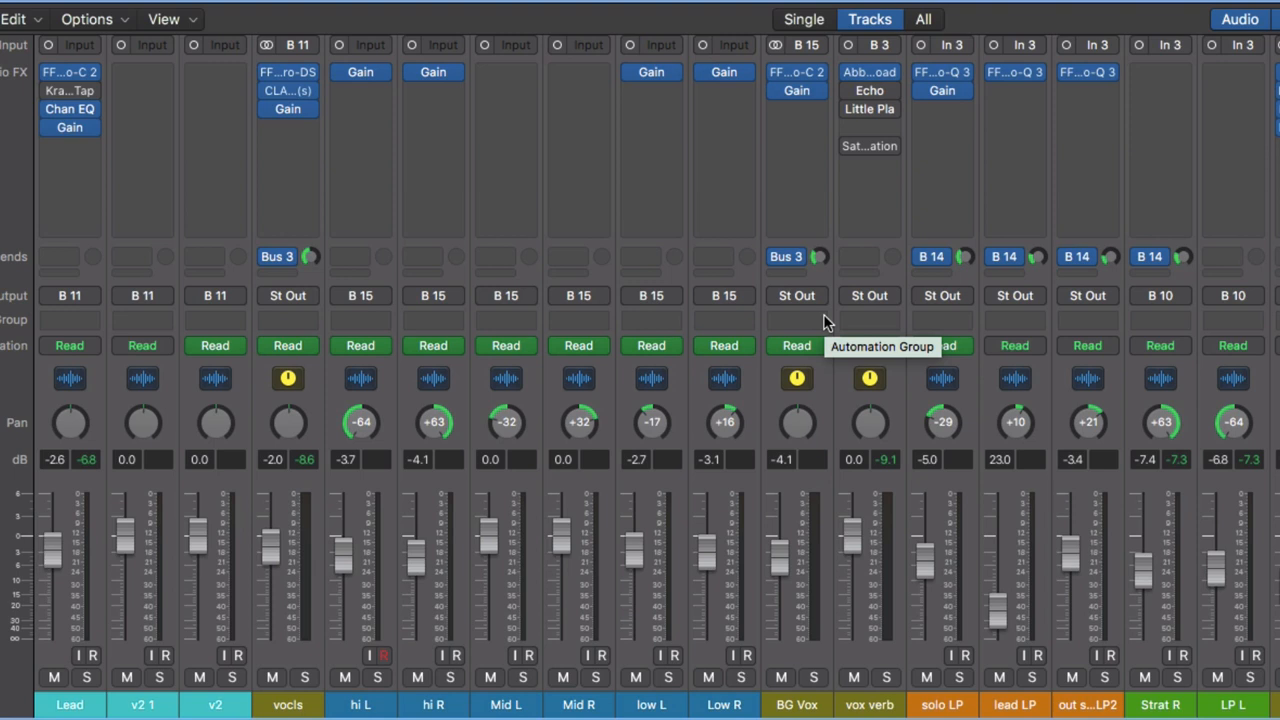
mouse_move(800, 289)
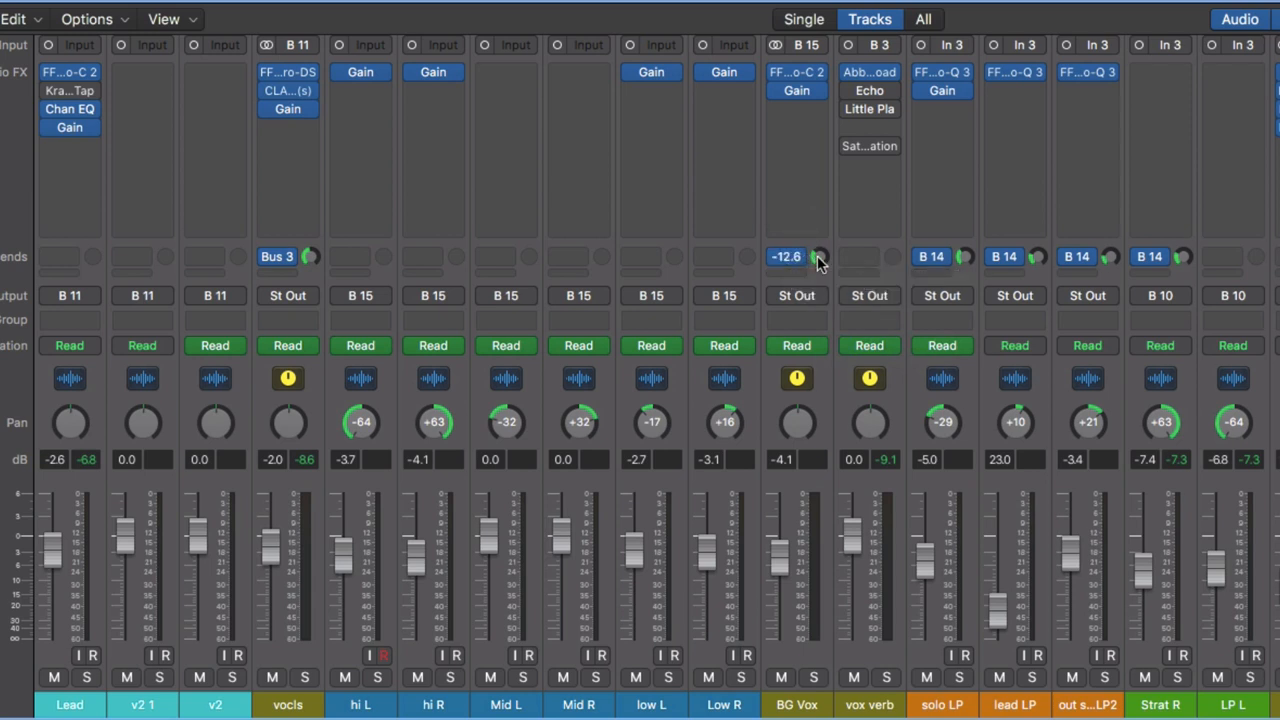
left_click_drag(815, 258, 810, 280)
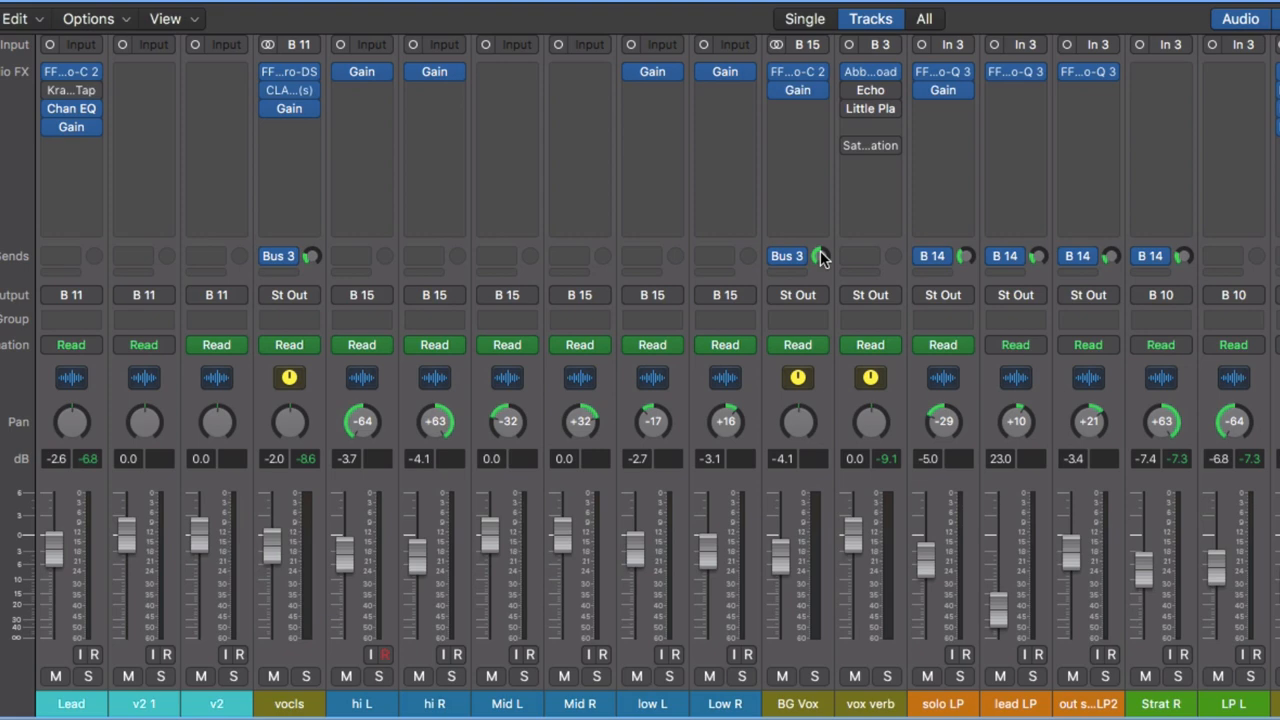
mouse_move(820, 256)
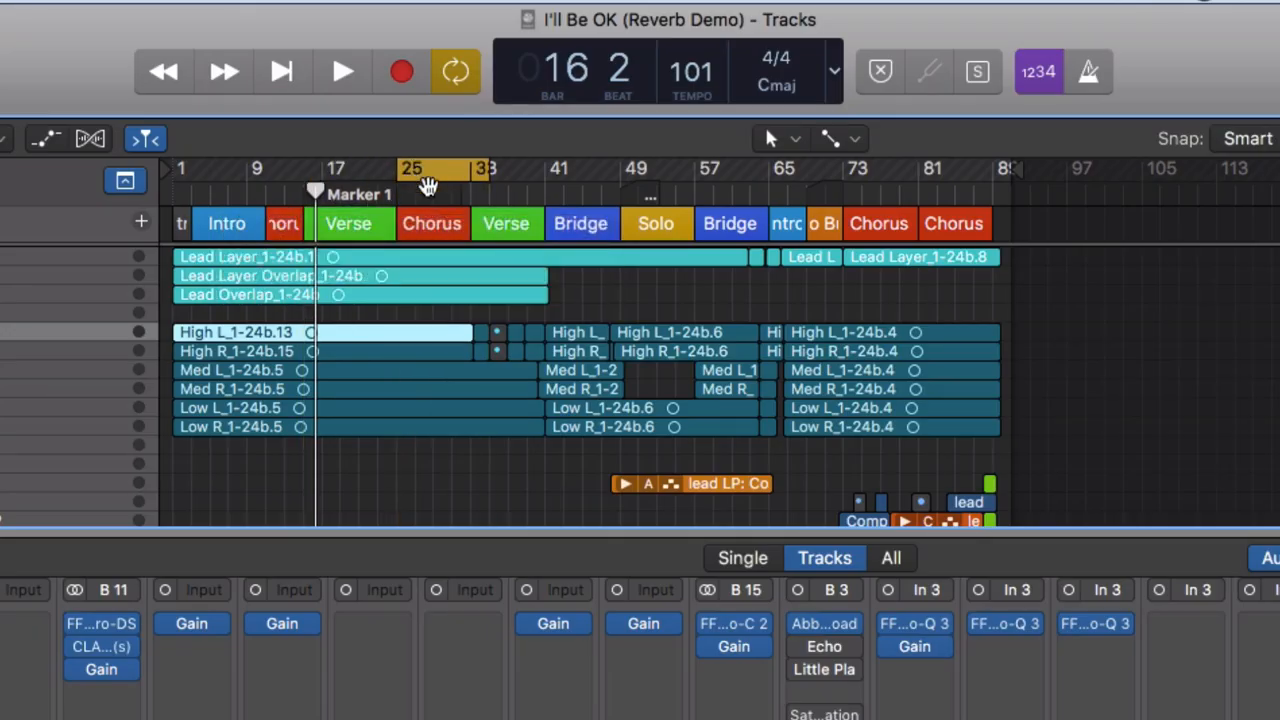
Step: Drag the cycle region in the ruler so it starts at bar 33
left_click_drag(430, 168, 500, 168)
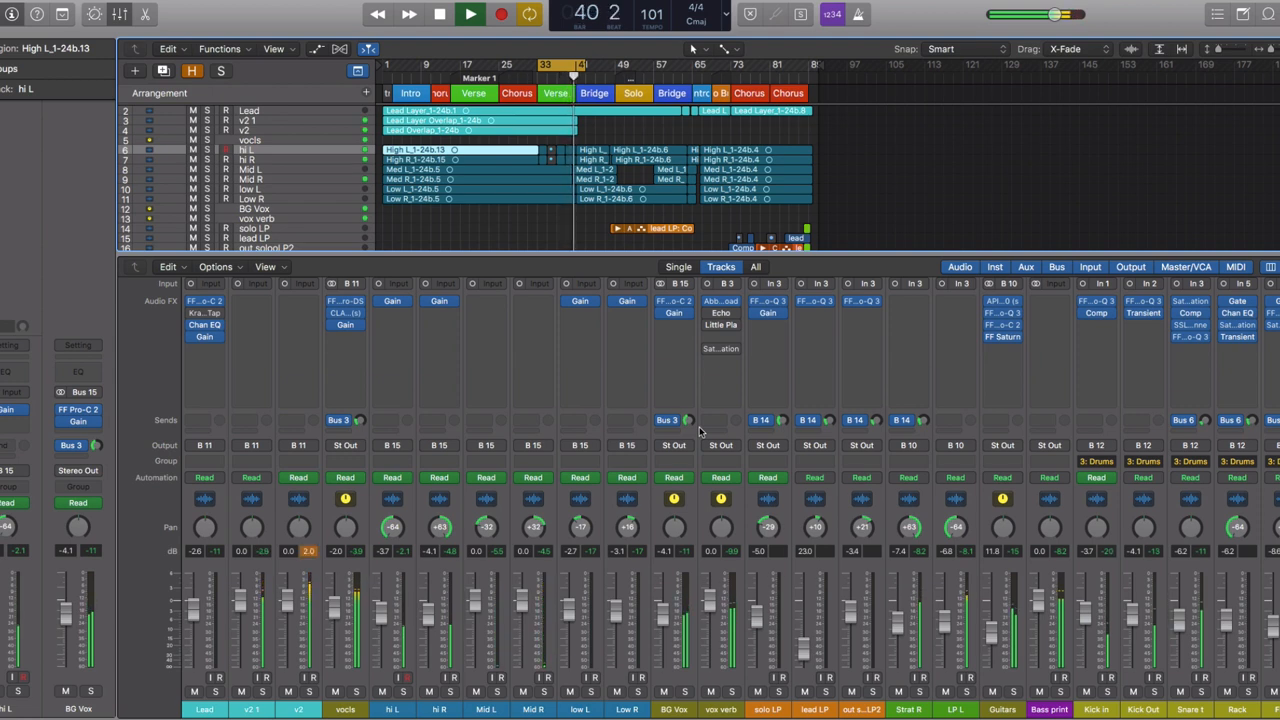
Step: Stop playback and mute the vox verb reverb return channel
left_click(439, 14)
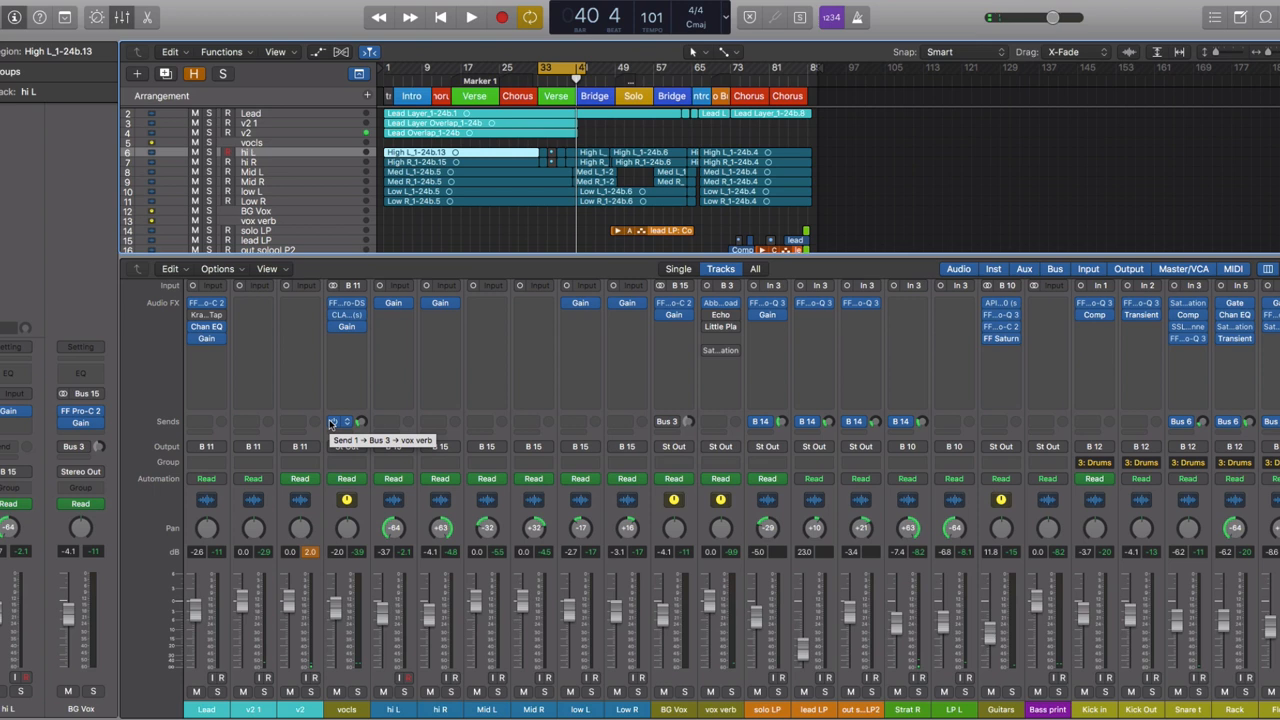
left_click(470, 17)
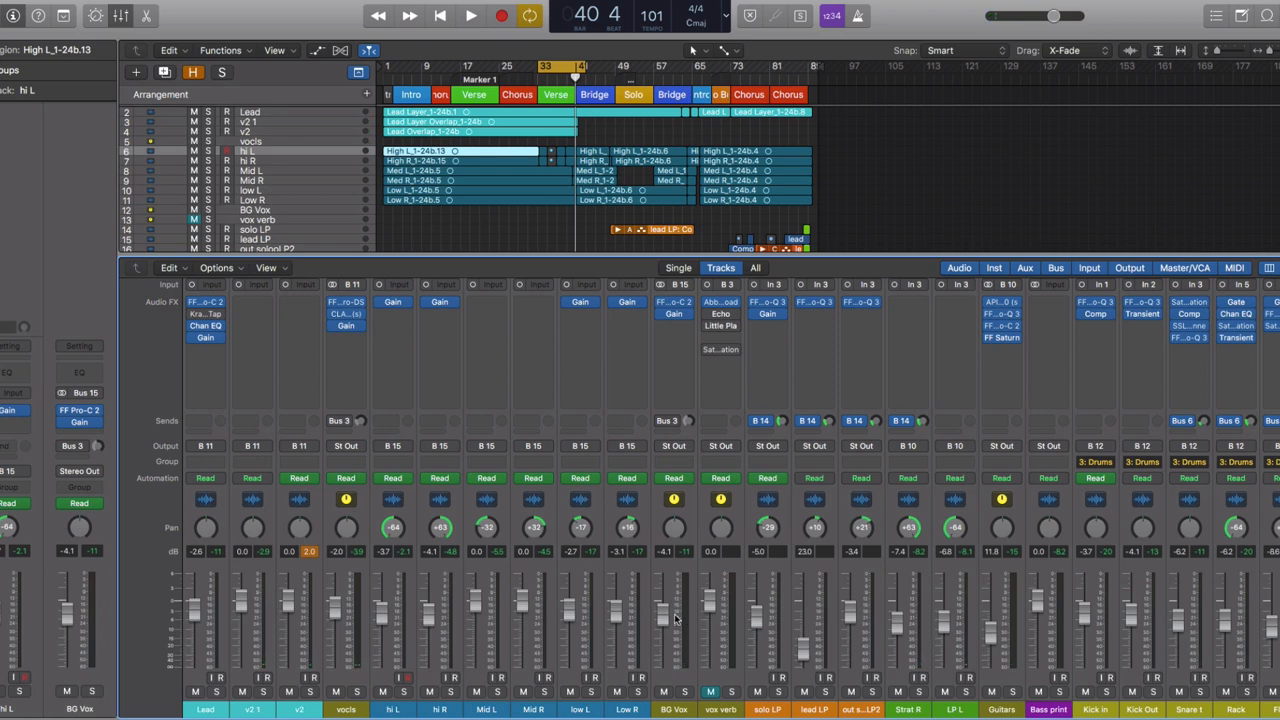
mouse_move(678, 618)
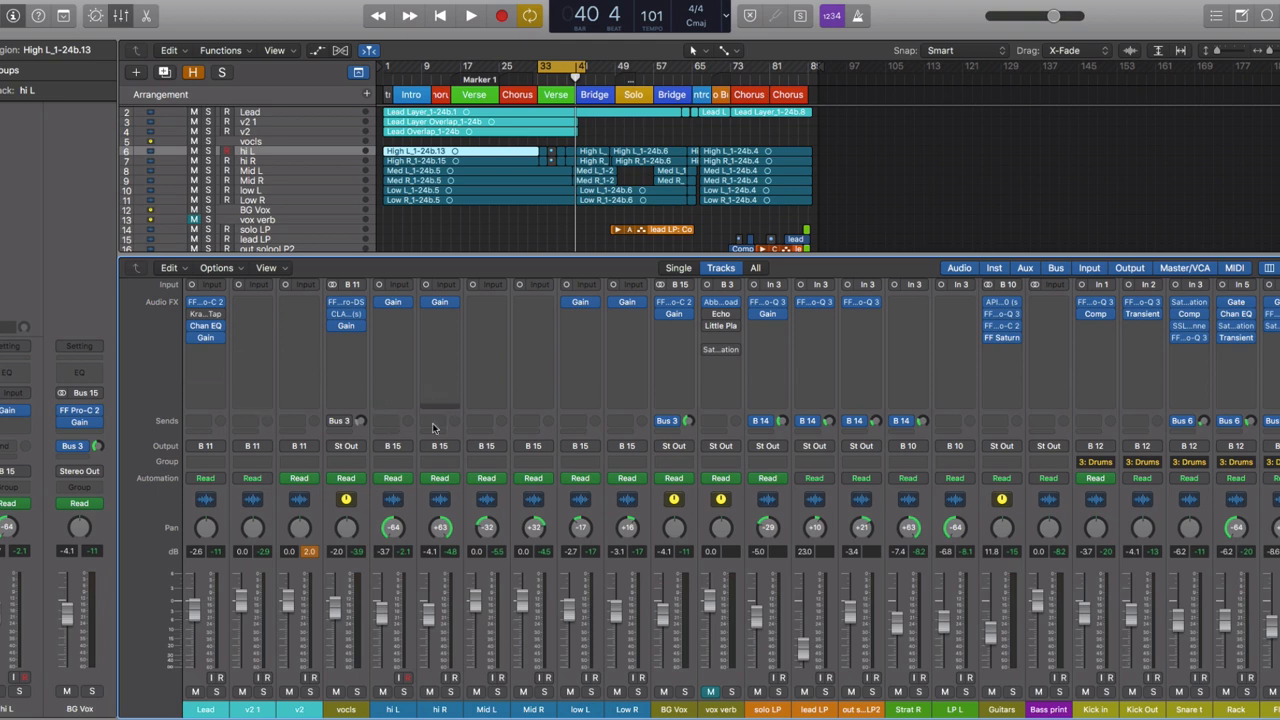
Step: Start playback from bar 33 with the vox verb reverb muted
left_click(470, 15)
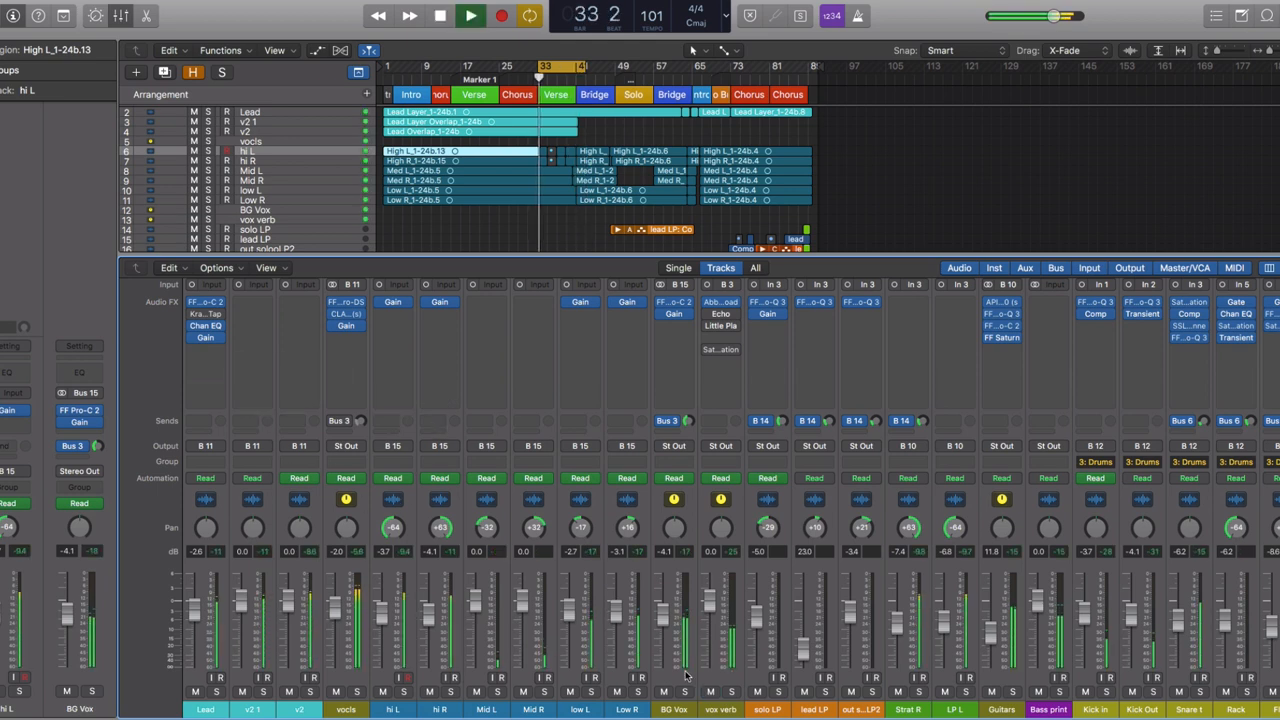